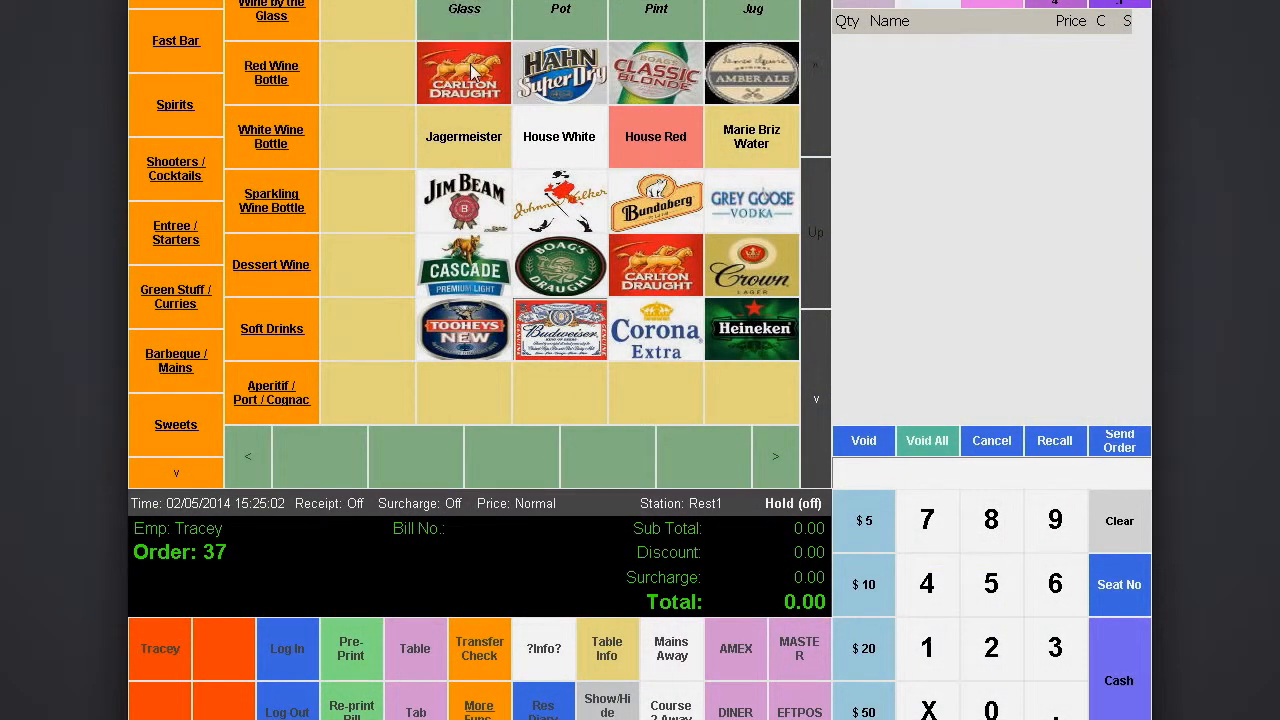
- Ring up a Glass of Carlton Draught at $3.20 on the POS screen
click(463, 72)
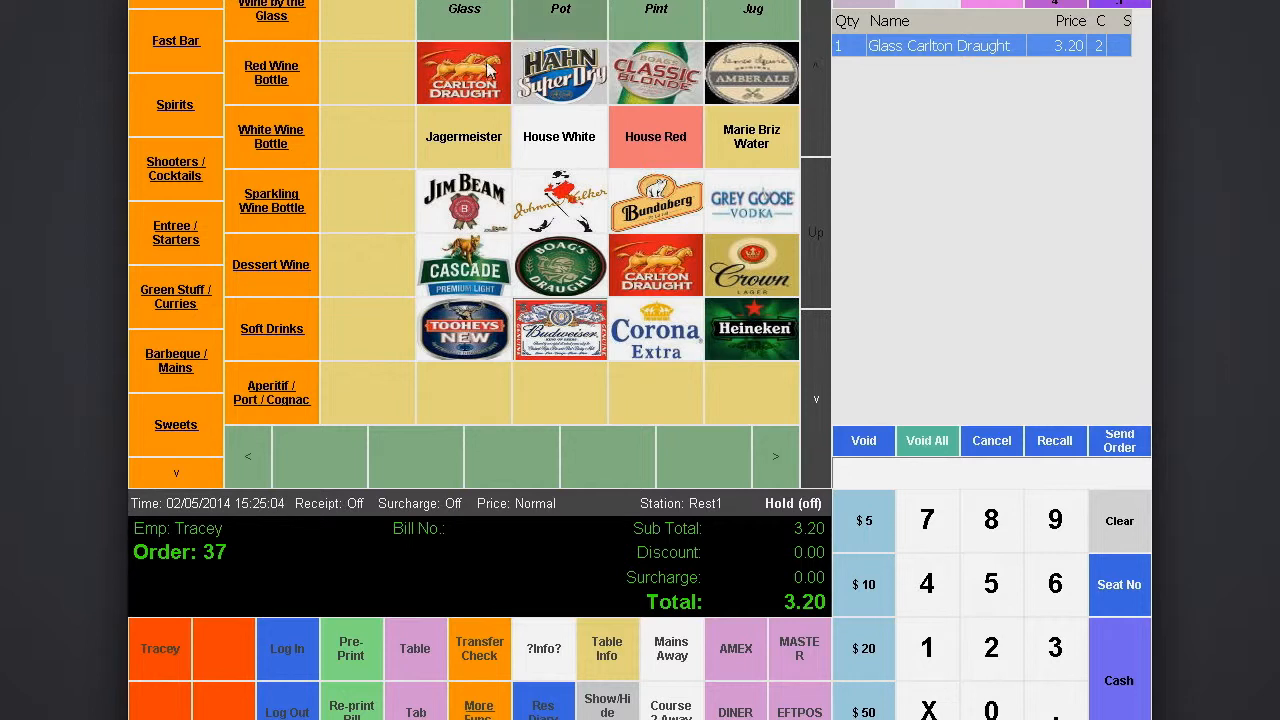
click(463, 72)
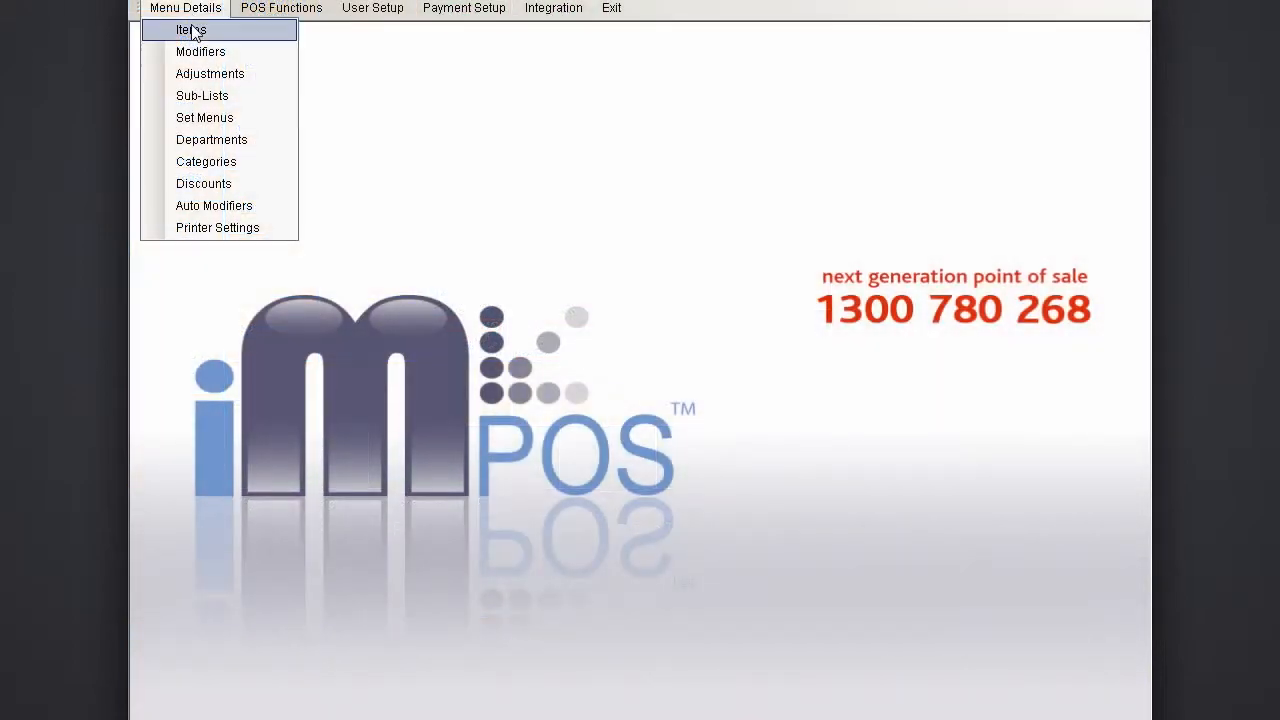
click(189, 30)
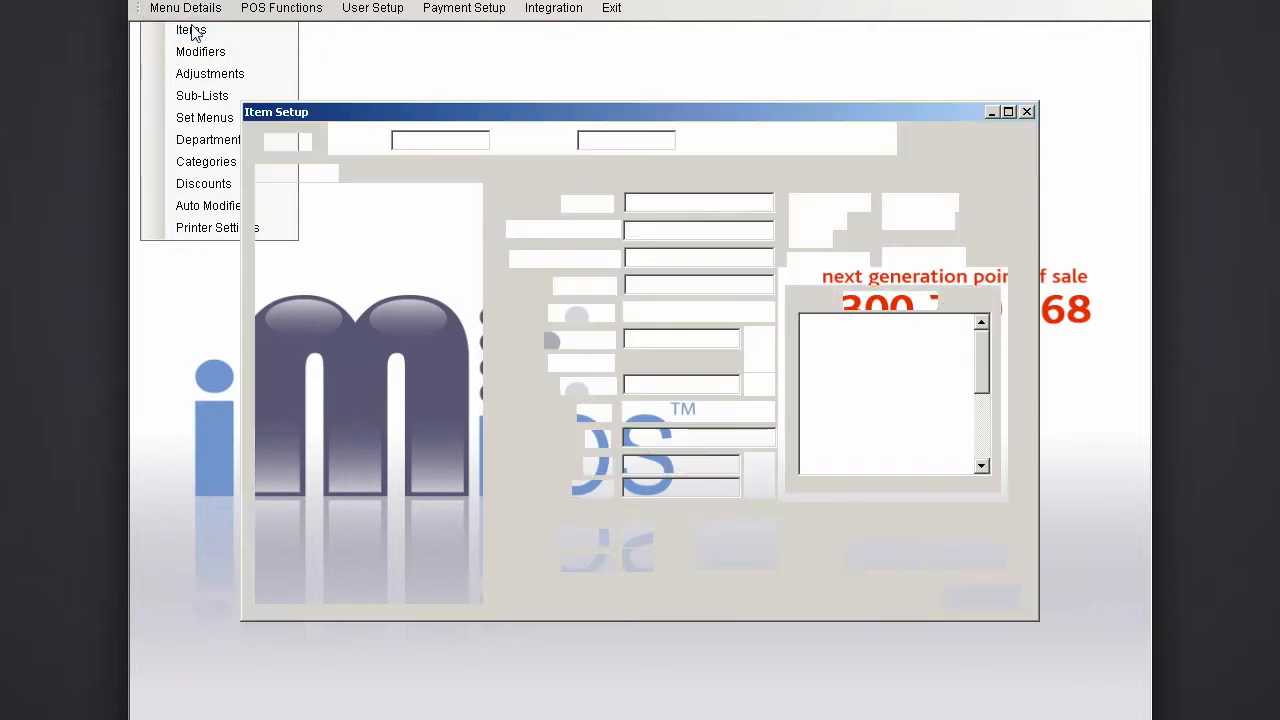
click(185, 30)
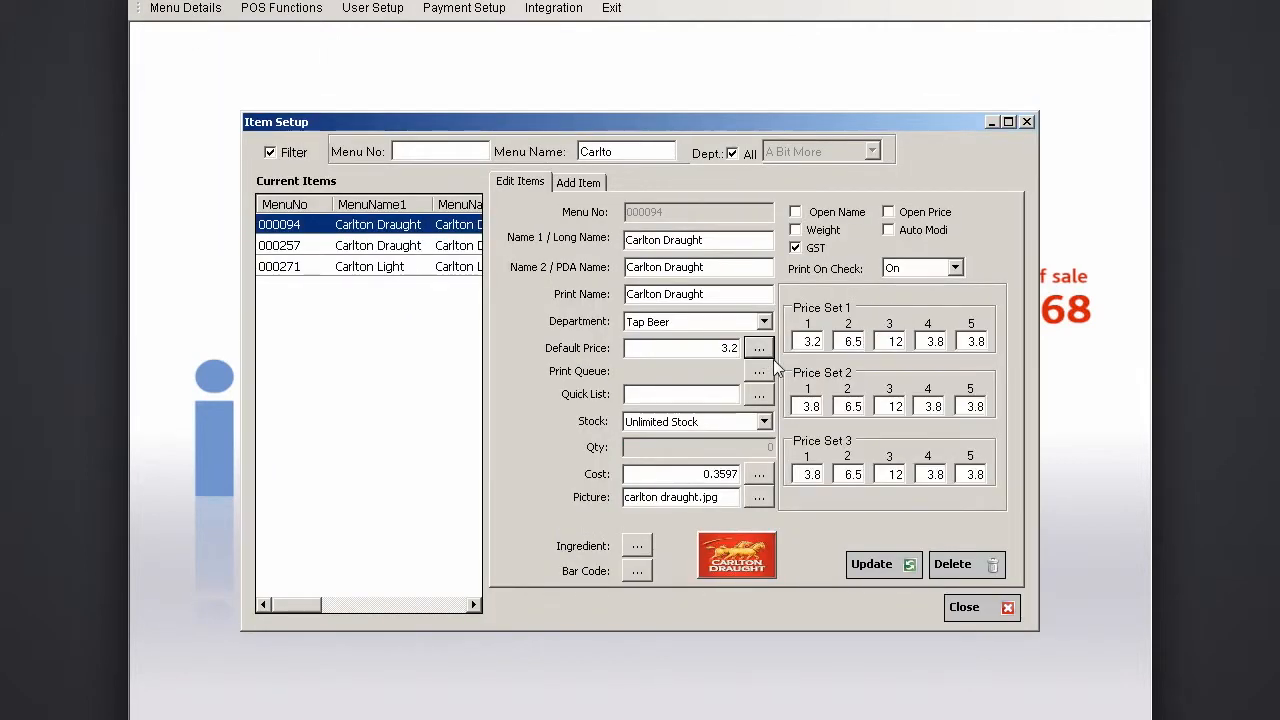
mouse_move(1050, 360)
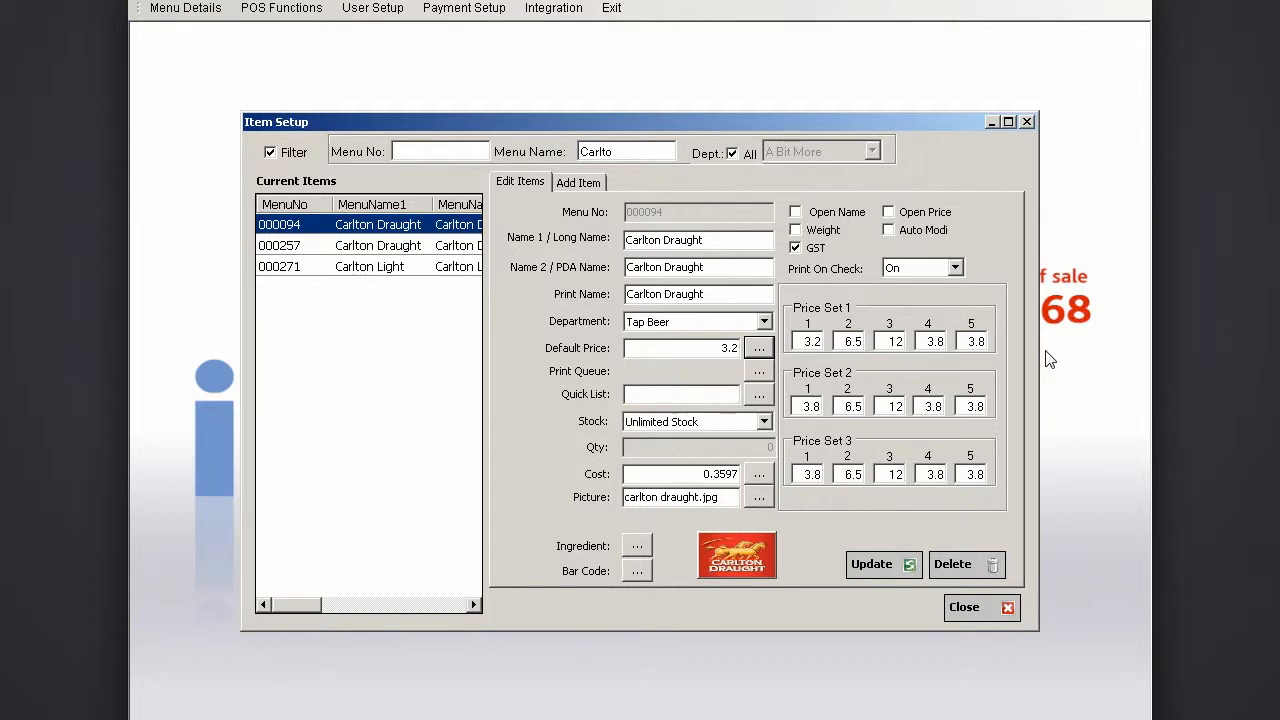
mouse_move(1031, 362)
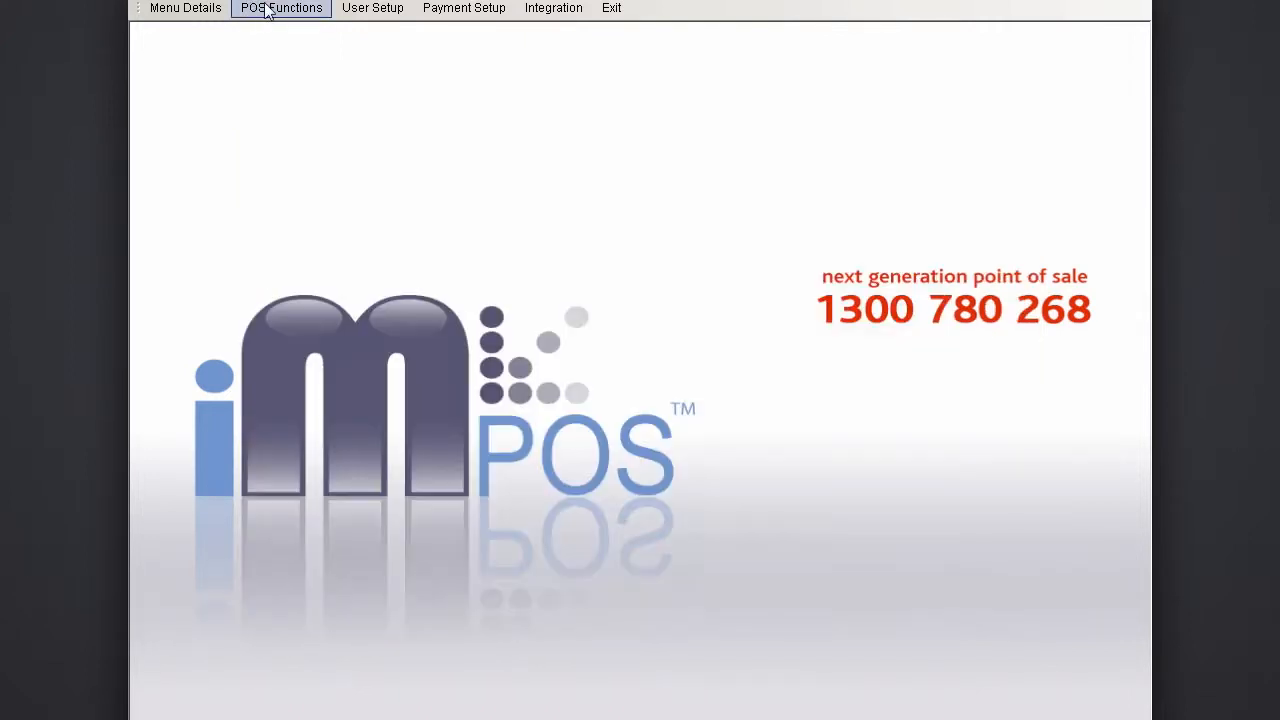
- Add a 'Glass' adjustment at Price Level 1 under Menu Details > Adjustments and save
click(185, 9)
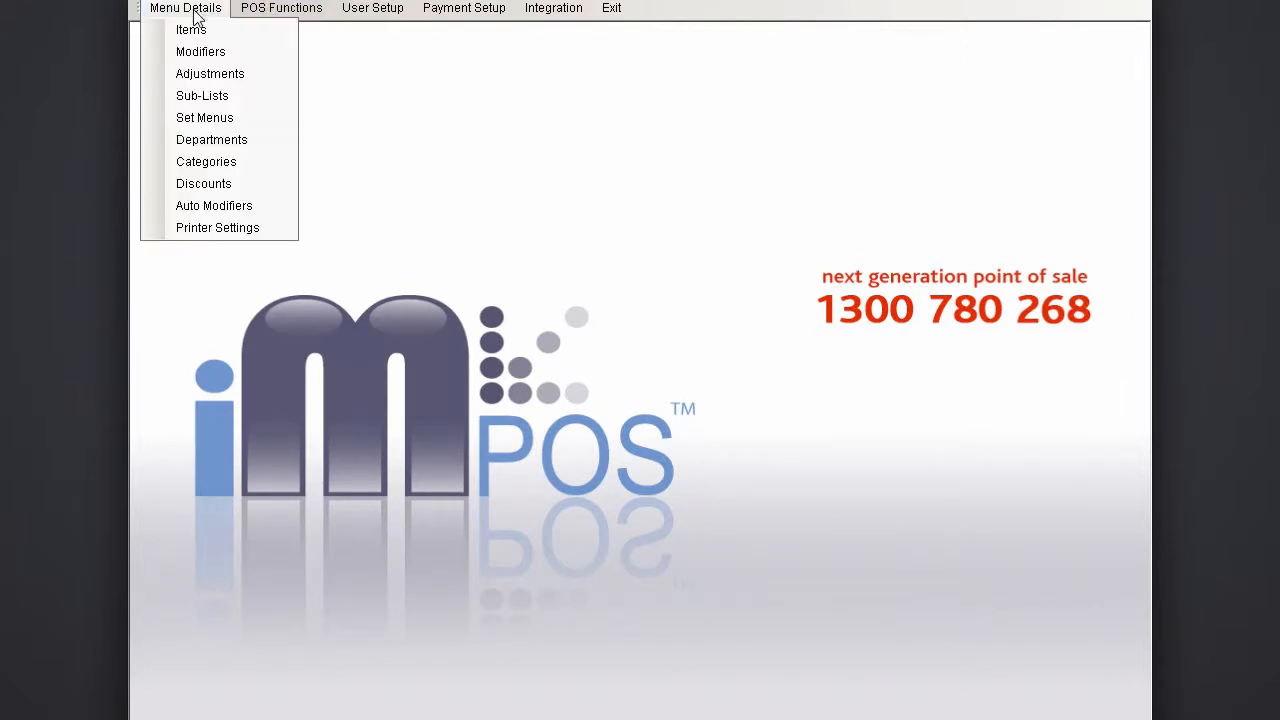
click(210, 73)
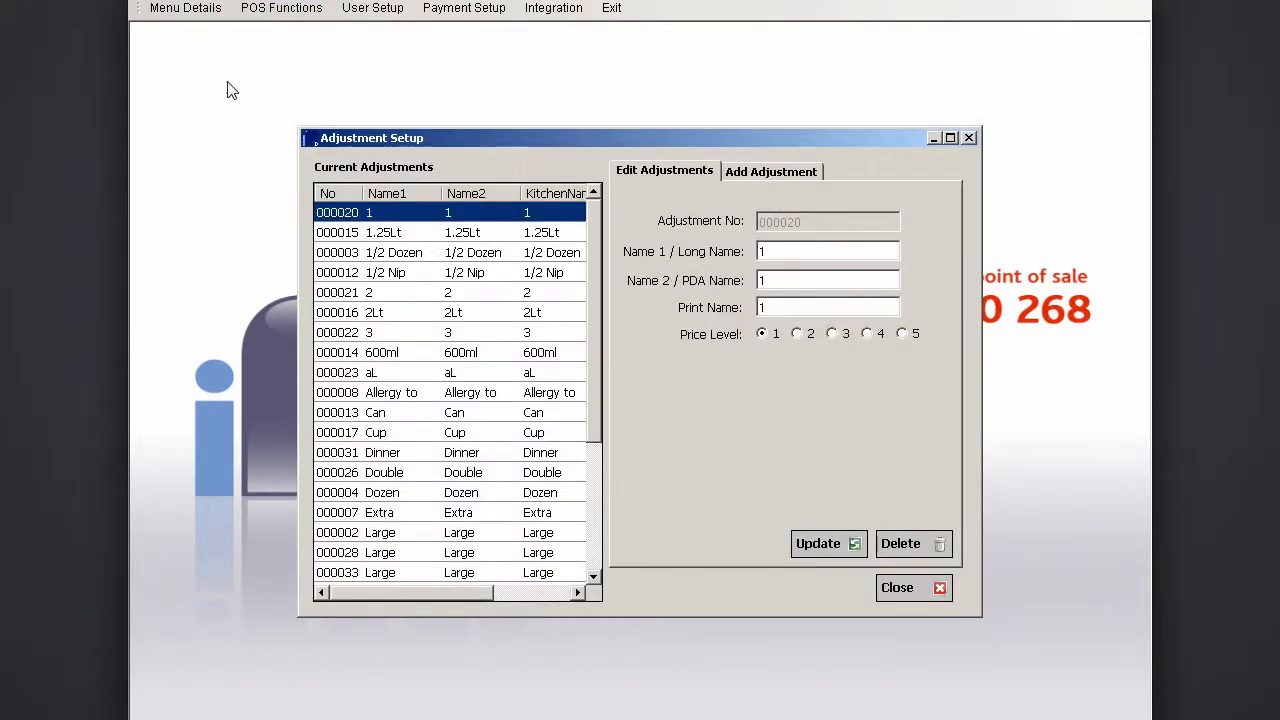
click(771, 170)
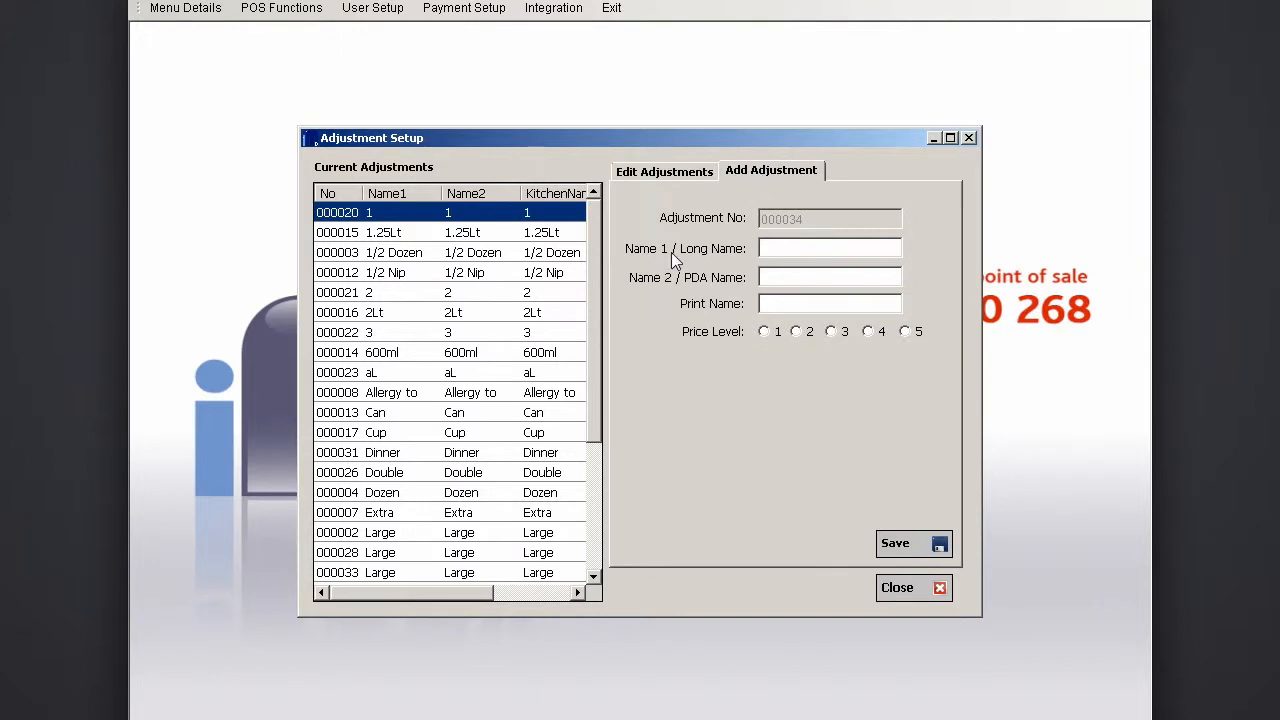
text(Glass)
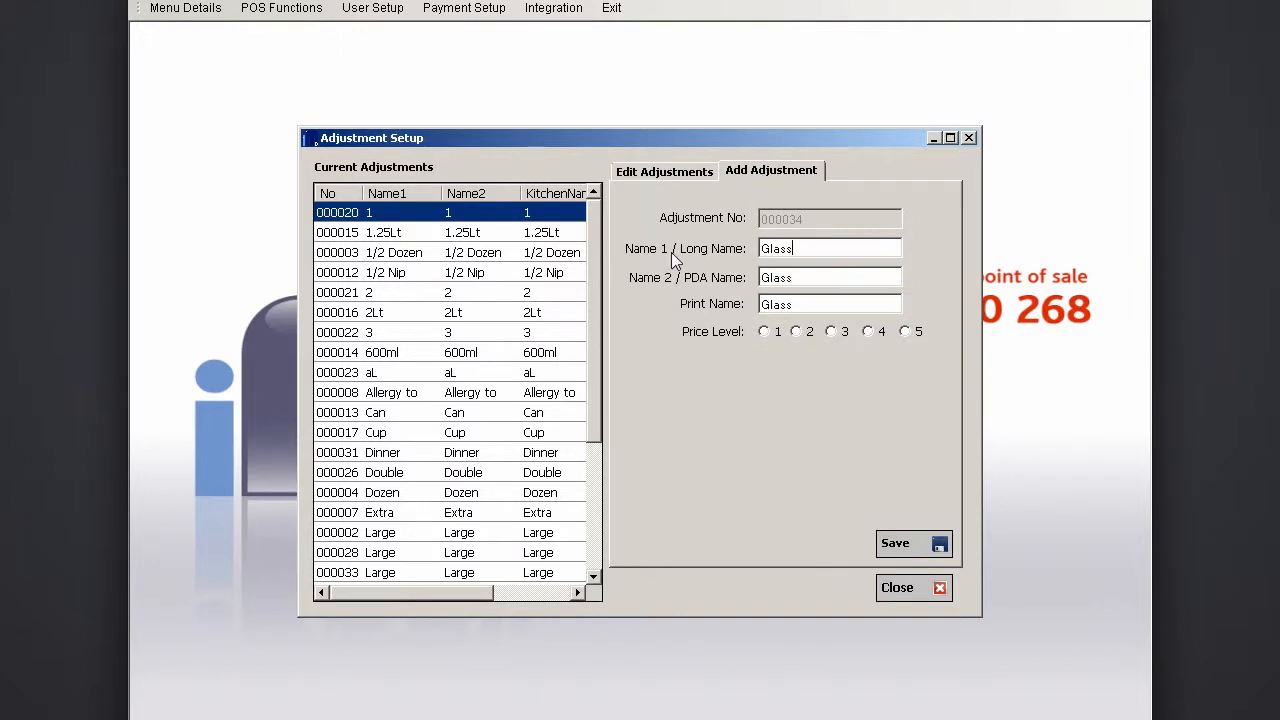
click(763, 331)
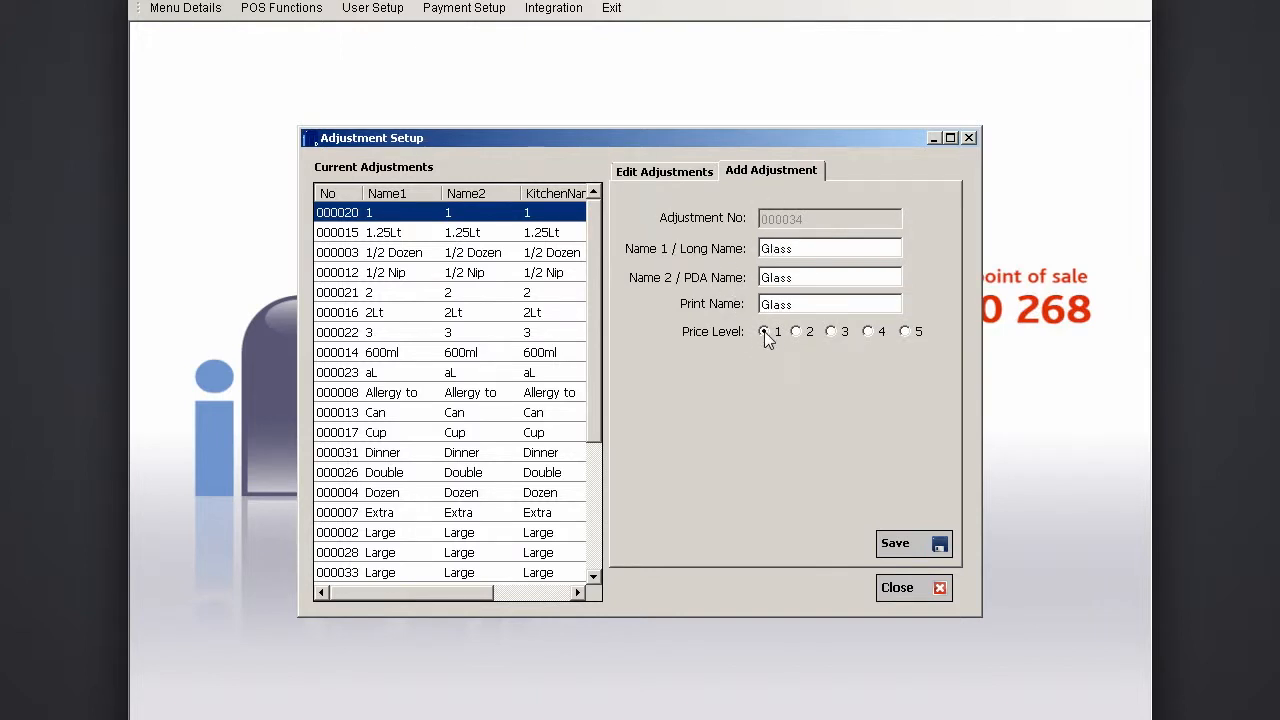
click(913, 543)
text(Pint)
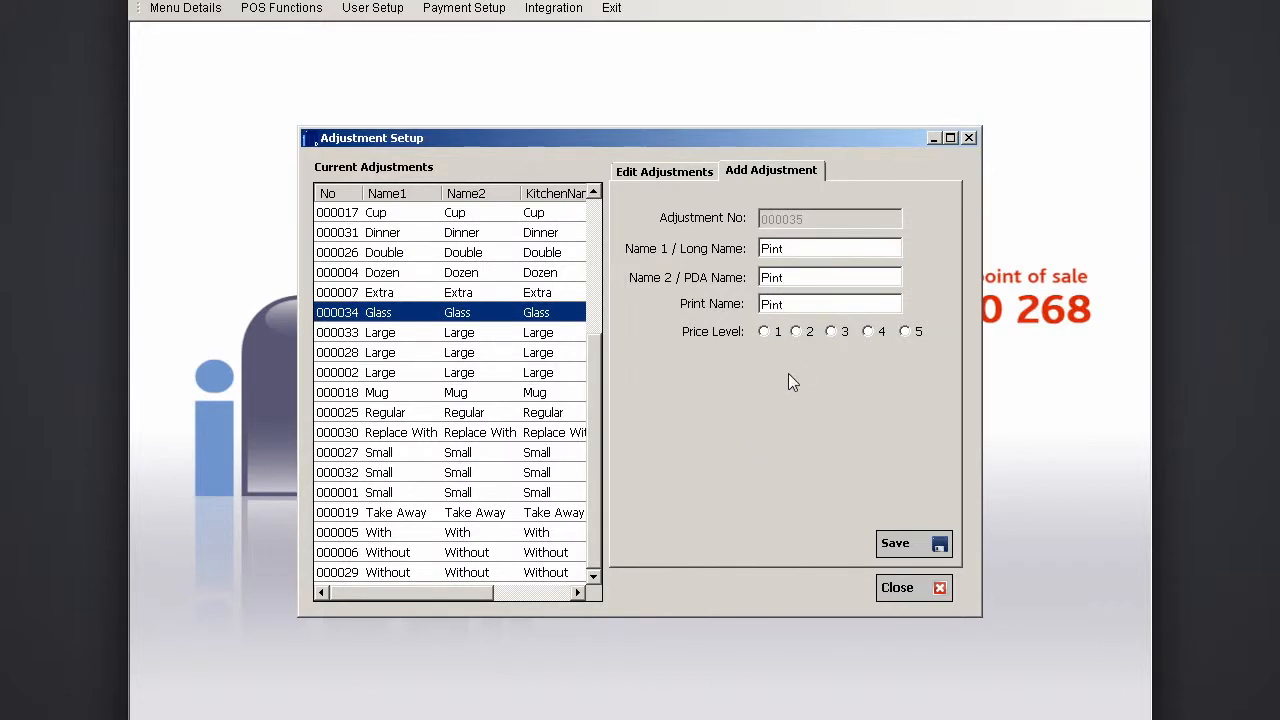
- Assign Price Level 2 to the Pint adjustment and save it
click(794, 331)
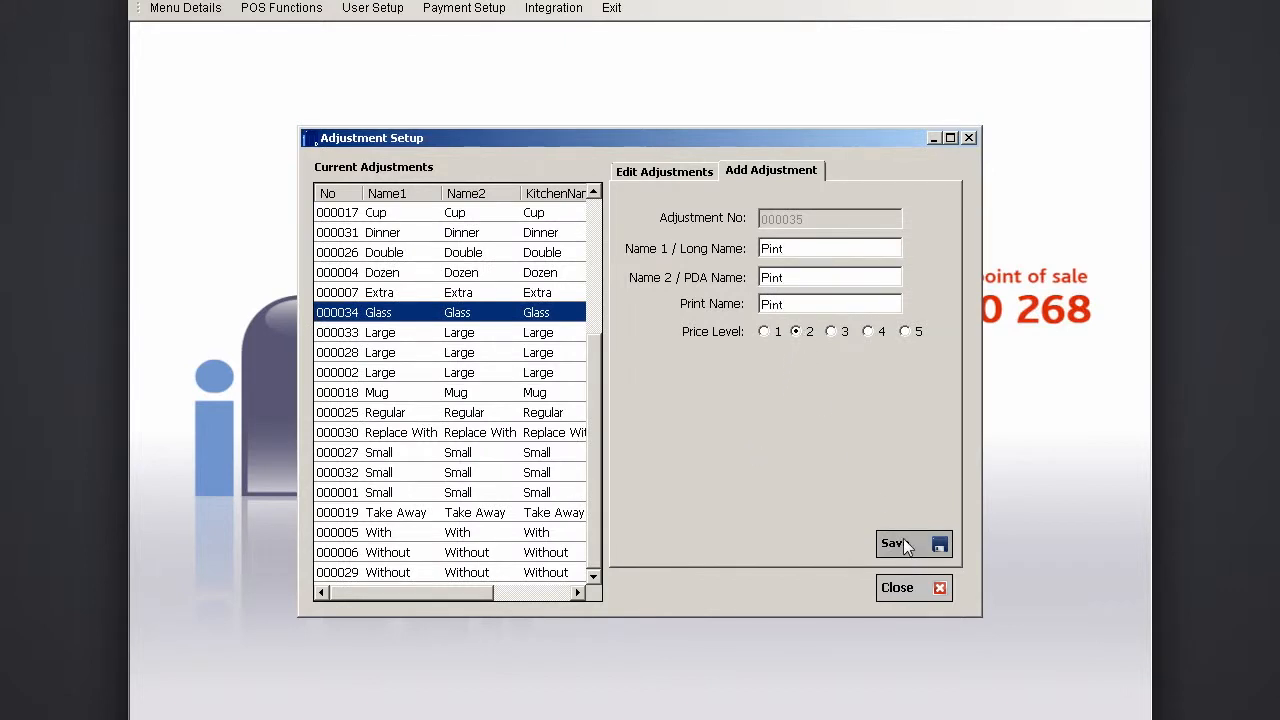
click(895, 544)
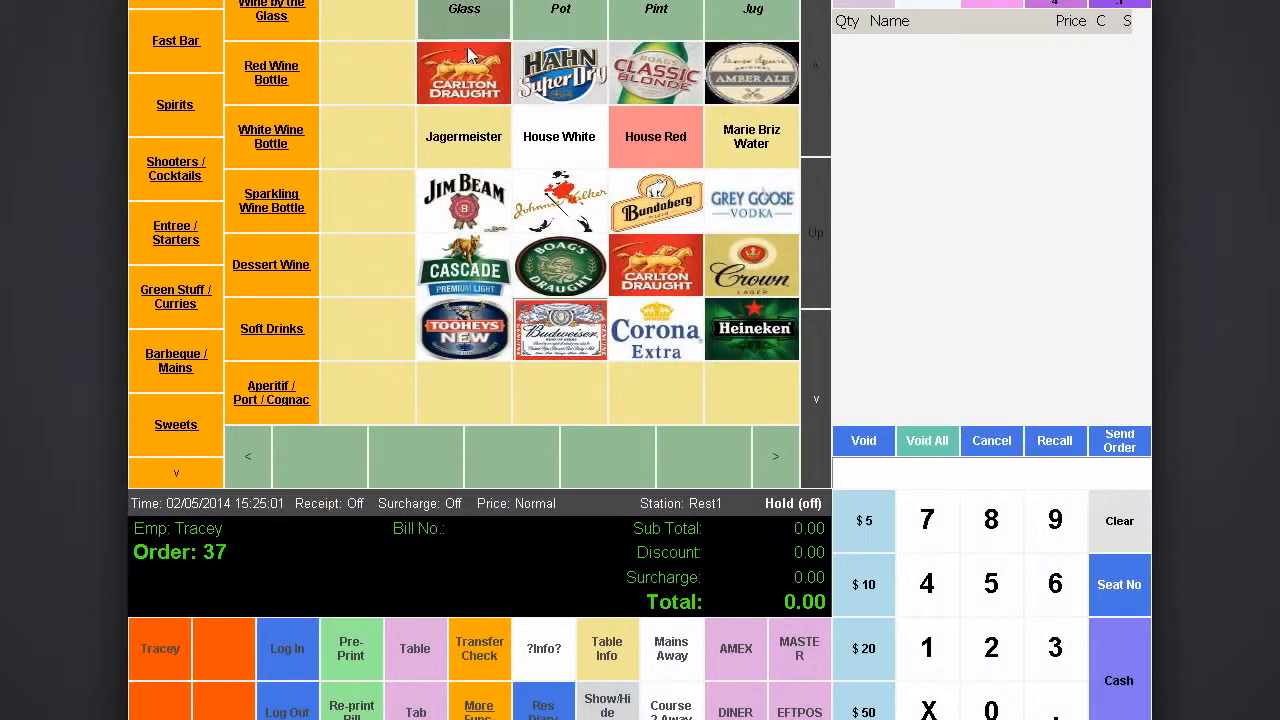
- Add a Carlton Draught at 3.20, bringing the order total to 6.40
click(464, 72)
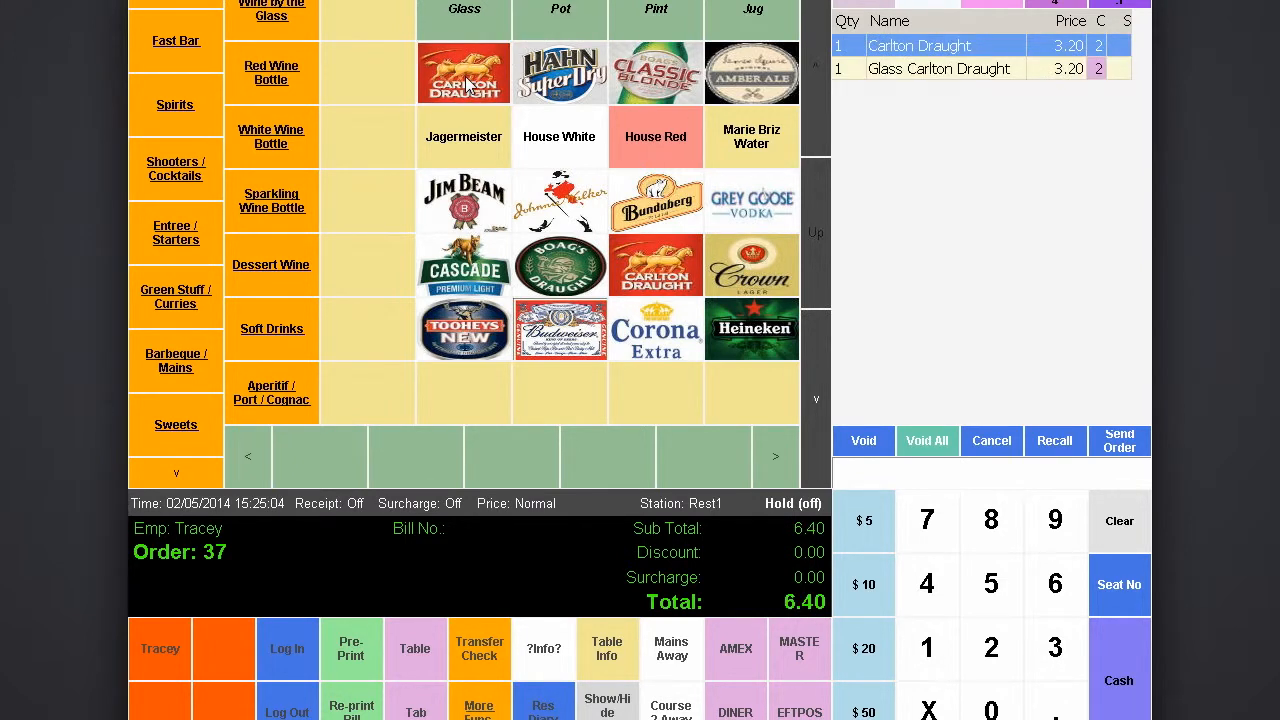